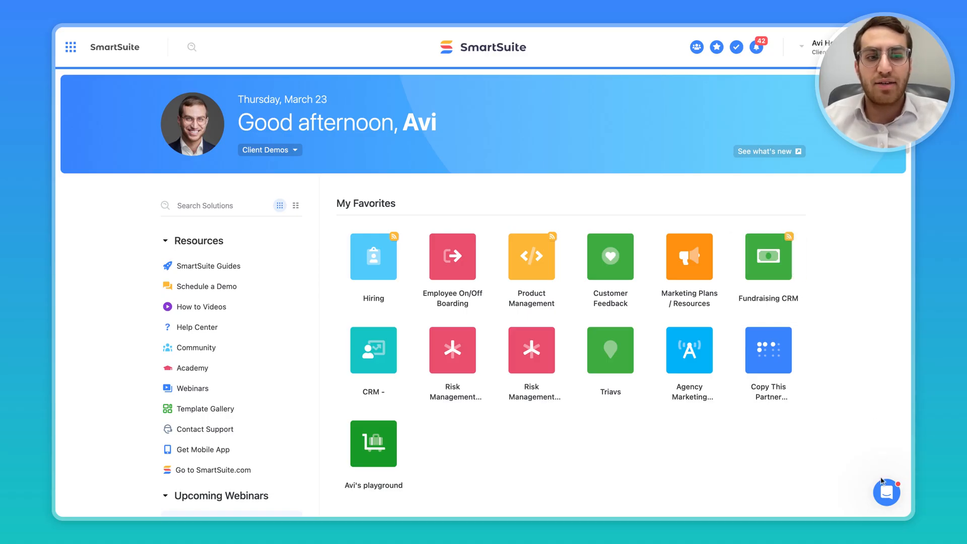
# - Search the in-app help center for "API" articles
pyautogui.click(887, 492)
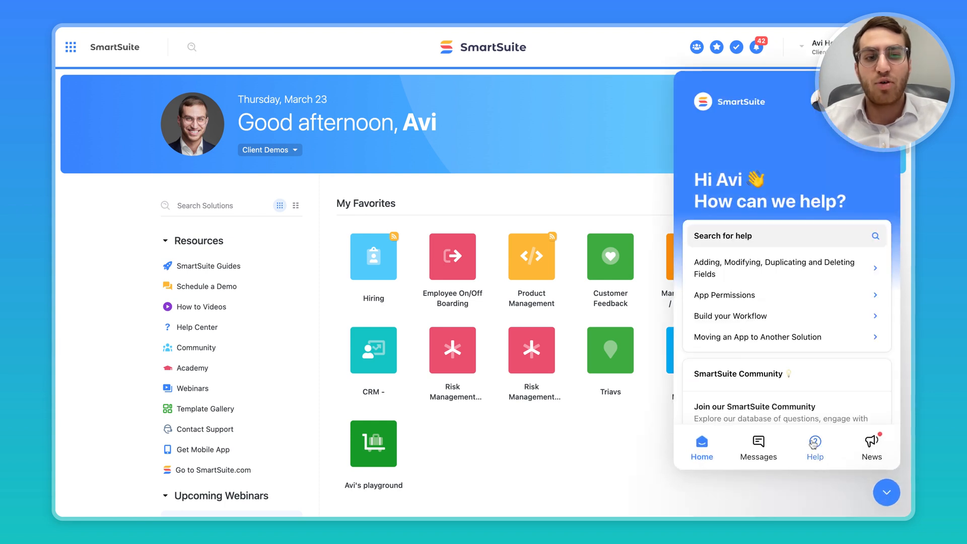
pyautogui.click(814, 447)
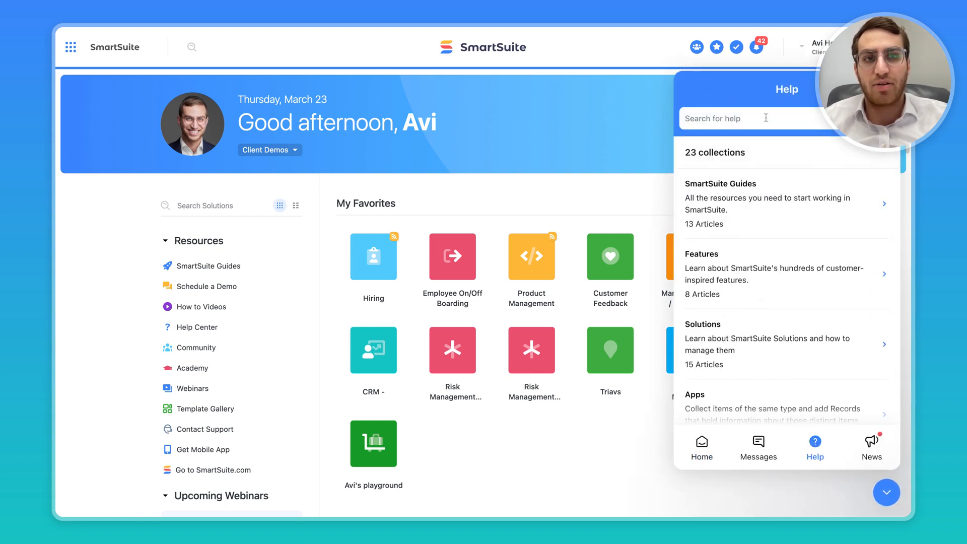
pyautogui.write('API')
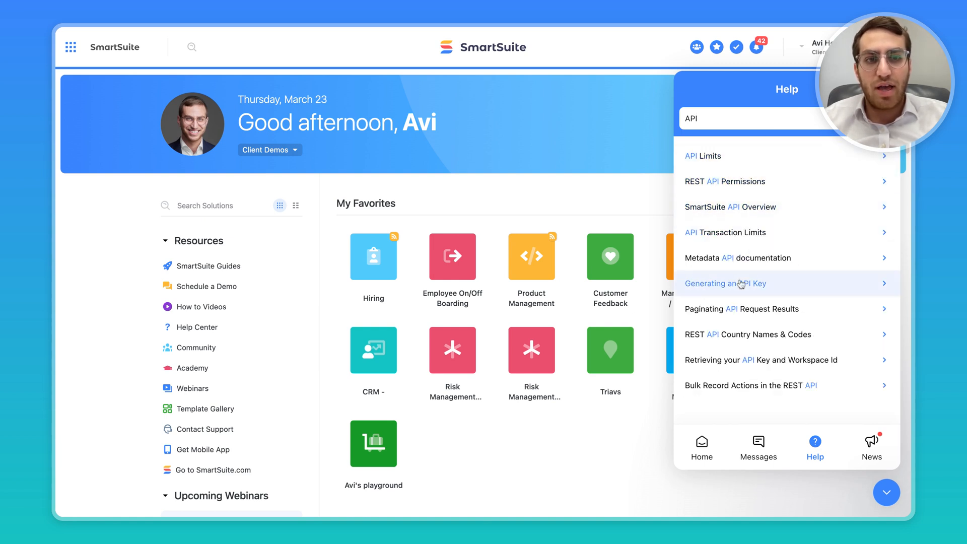
# - Read the Generating an API Key article, go back to results and close the help panel
pyautogui.click(726, 284)
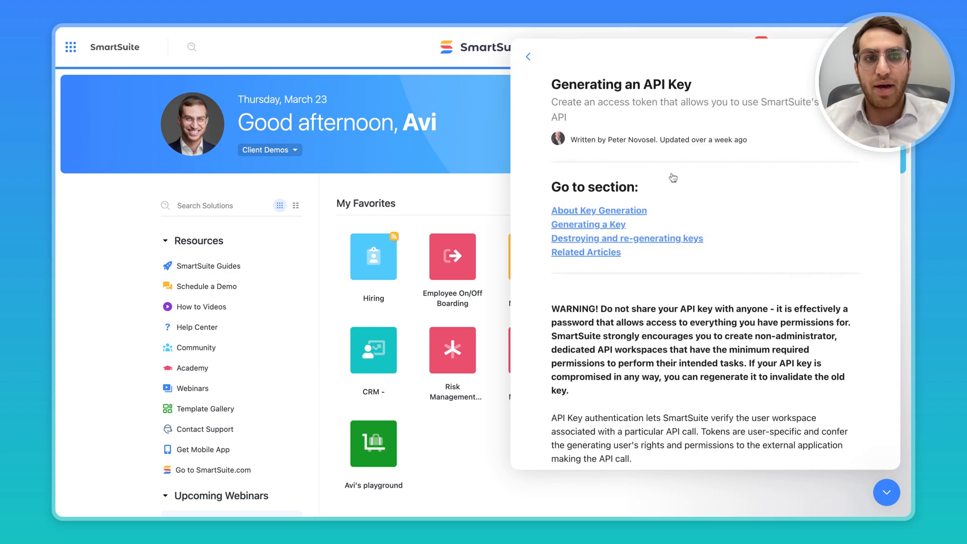
pyautogui.scroll(-3)
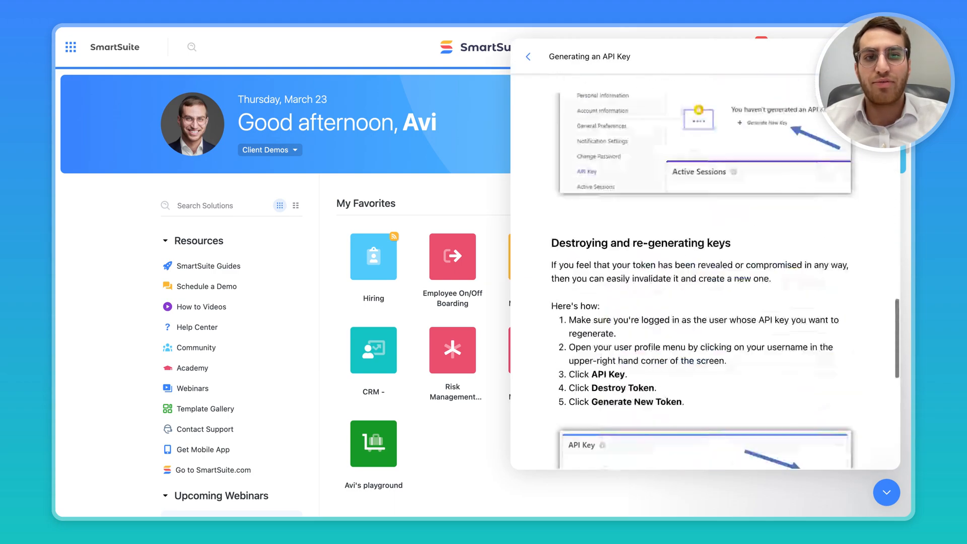
pyautogui.click(529, 57)
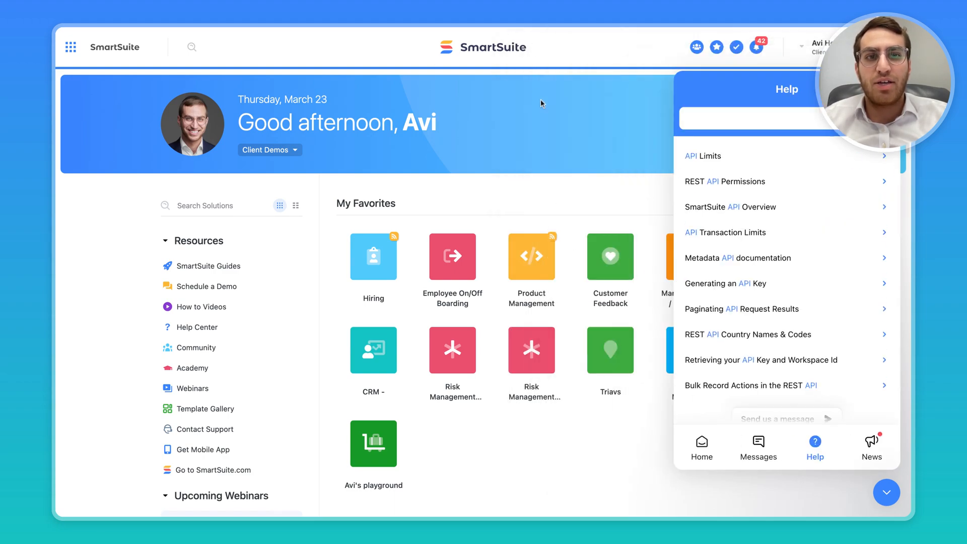
pyautogui.moveTo(737, 258)
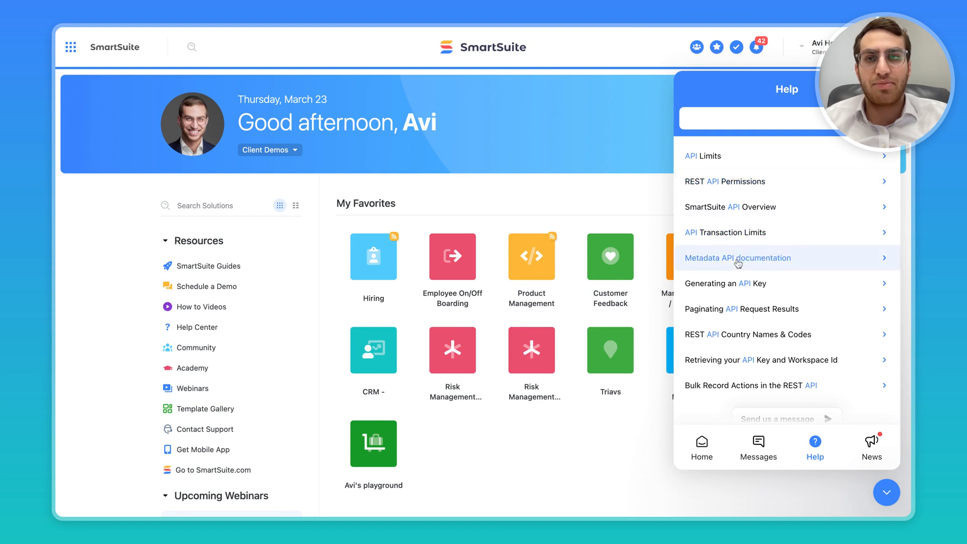
pyautogui.moveTo(603, 180)
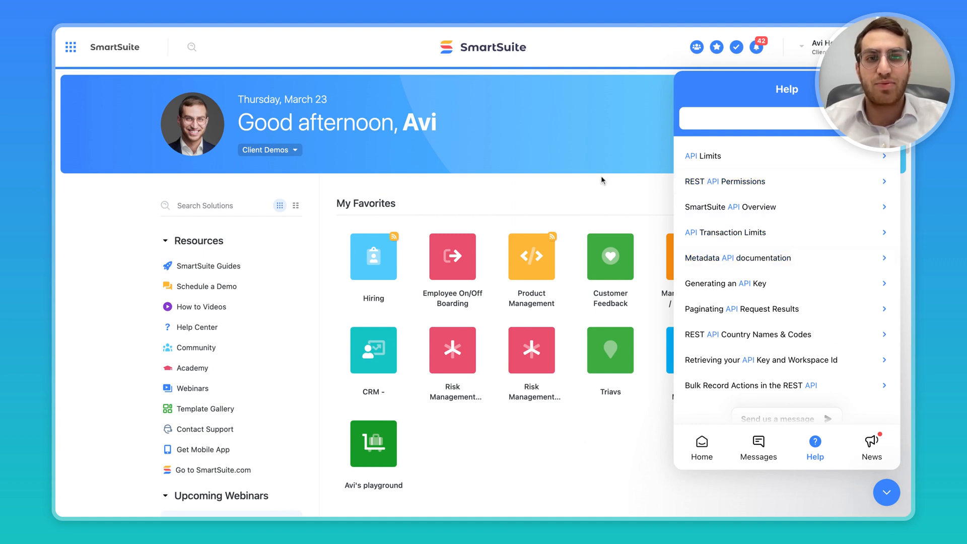
pyautogui.click(886, 492)
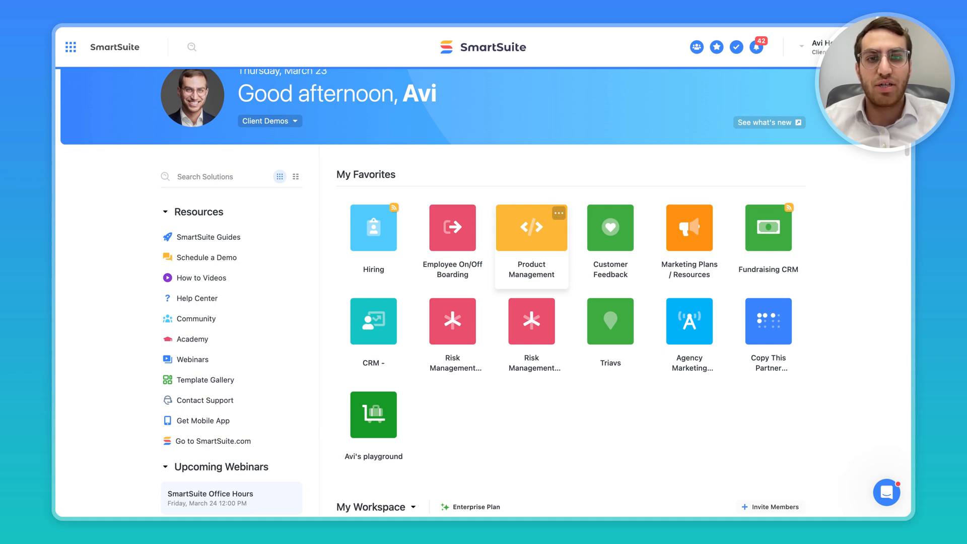
# - From the Case Management solution's options menu, choose Solution API to view its docs
pyautogui.click(559, 213)
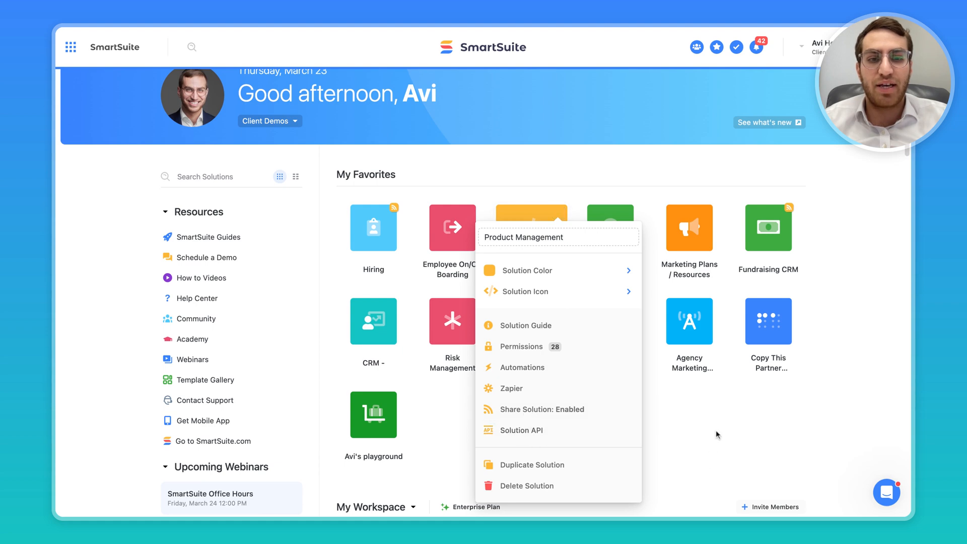
pyautogui.scroll(-3)
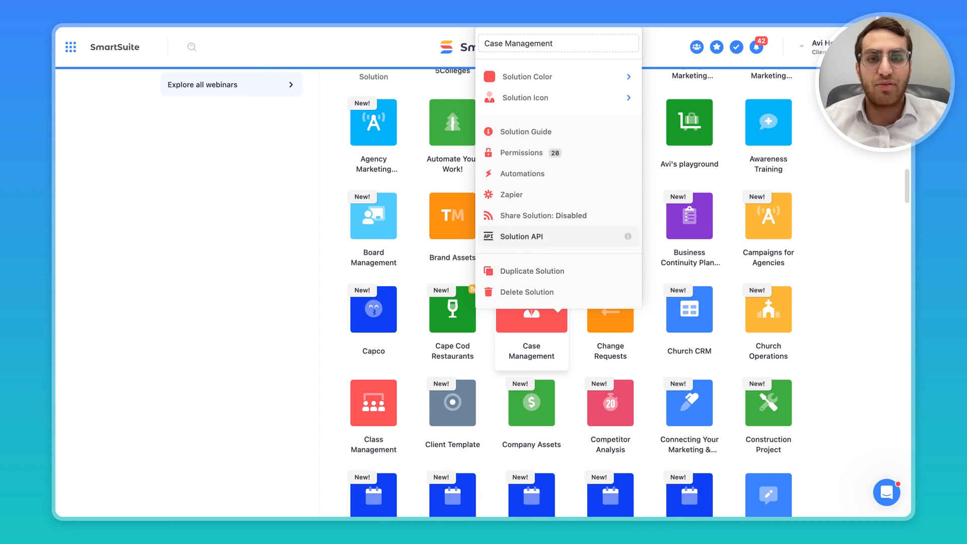
pyautogui.click(521, 236)
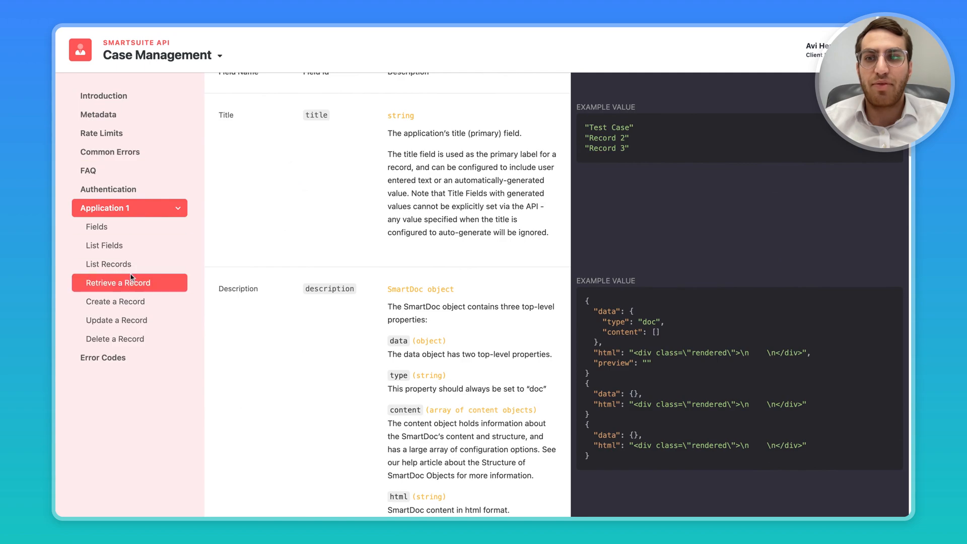
# - View Application 1's record retrieval docs and its field reference (Assigned To, Status, Due Date)
pyautogui.click(109, 264)
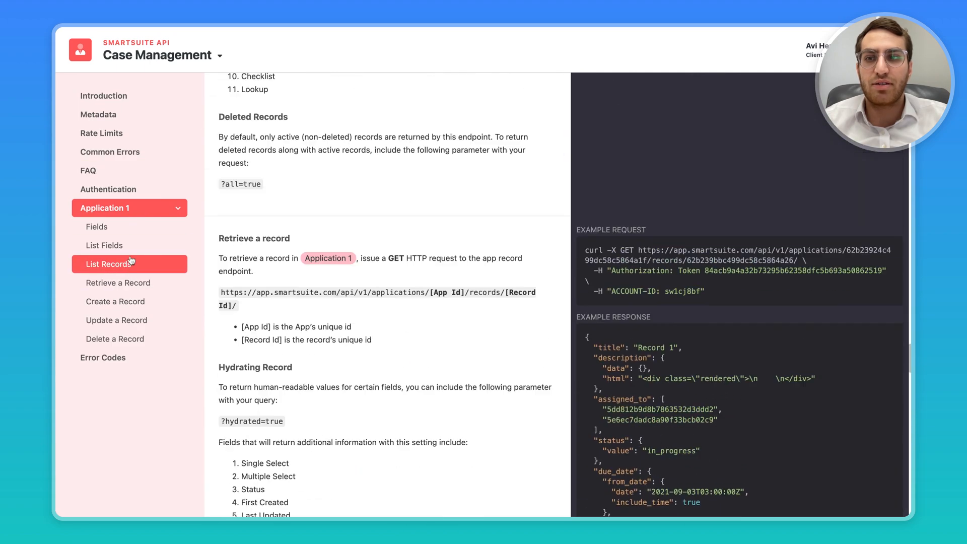
pyautogui.click(118, 282)
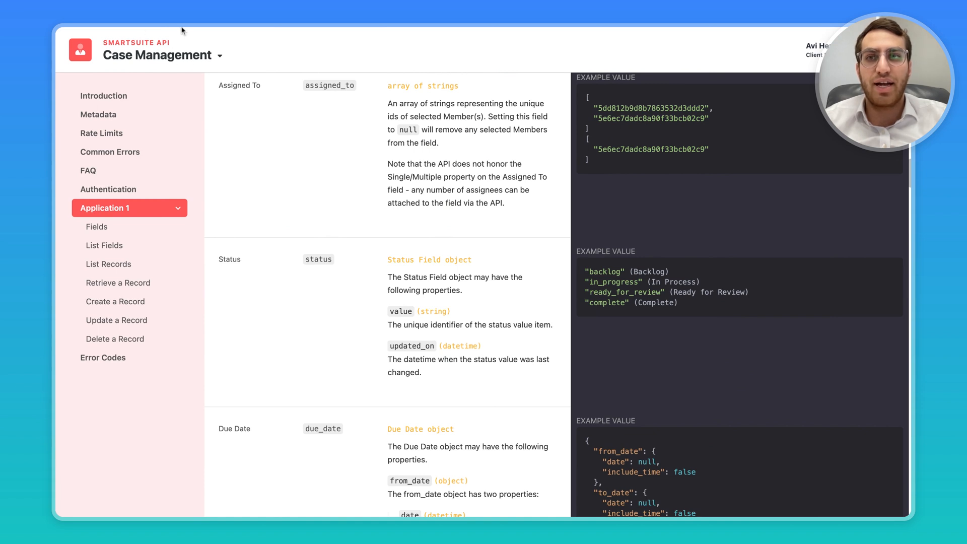
# - Switch the docs to the Awareness Training solution, browse them, then return to the home dashboard
pyautogui.click(163, 55)
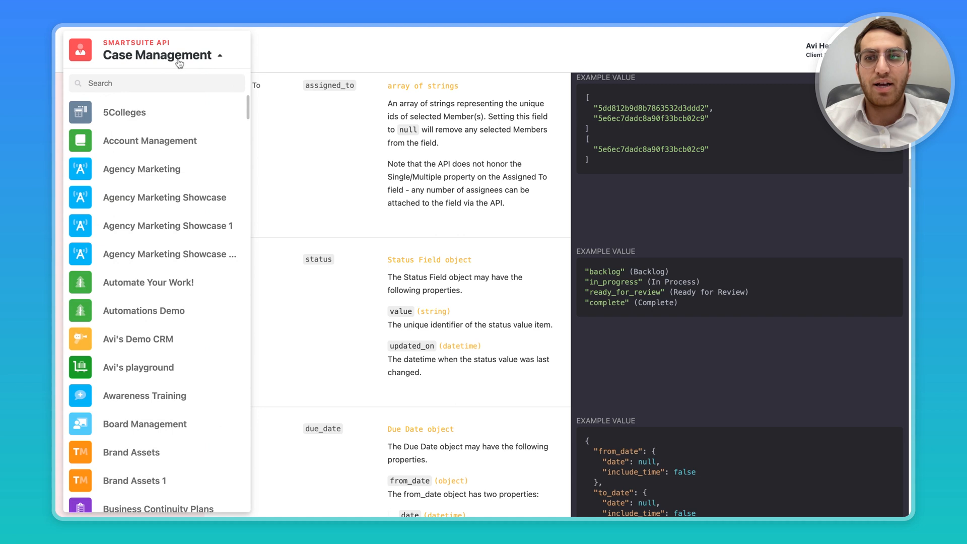
pyautogui.scroll(-3)
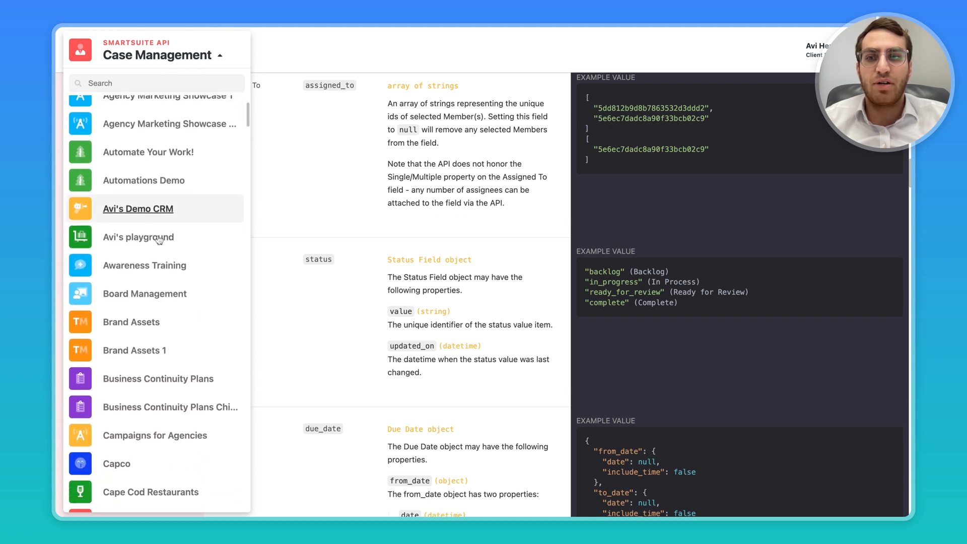
pyautogui.scroll(-3)
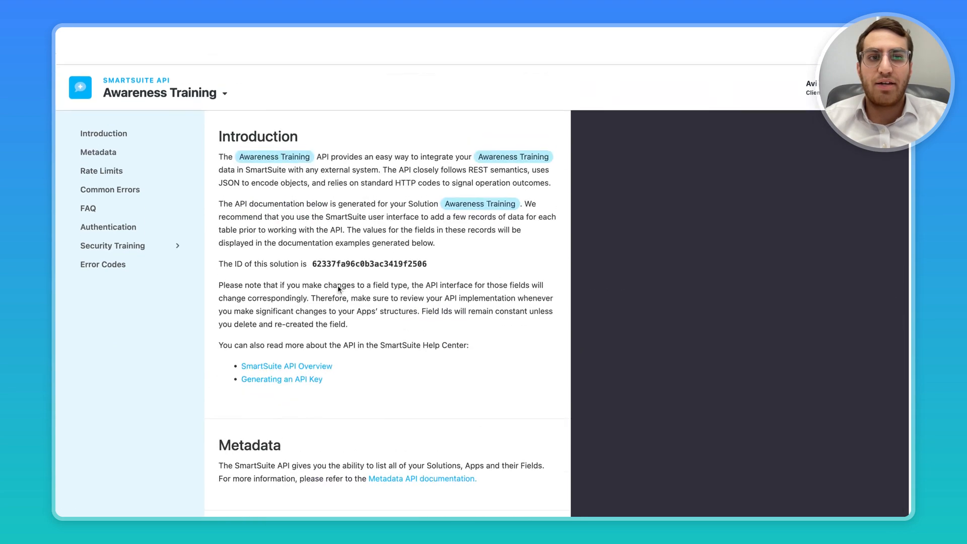
pyautogui.scroll(-3)
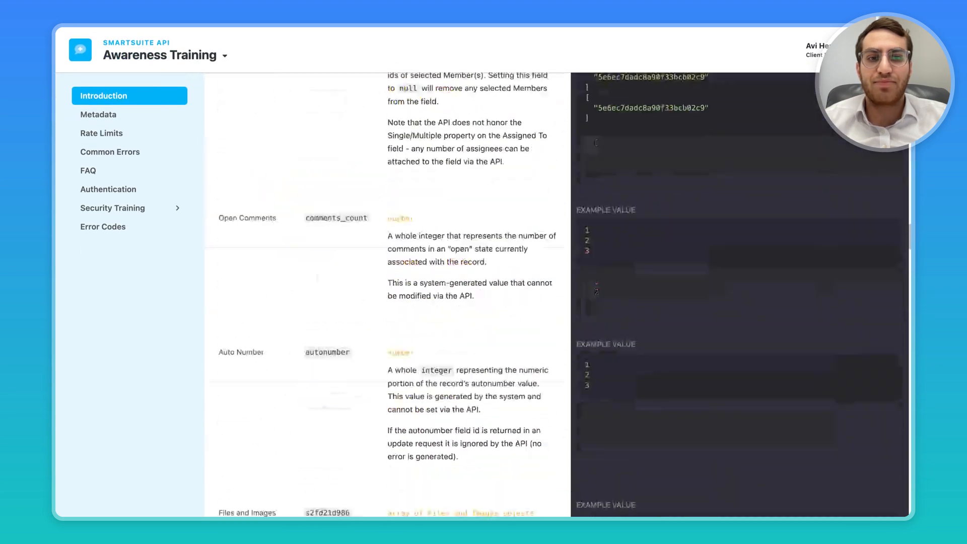
pyautogui.click(112, 207)
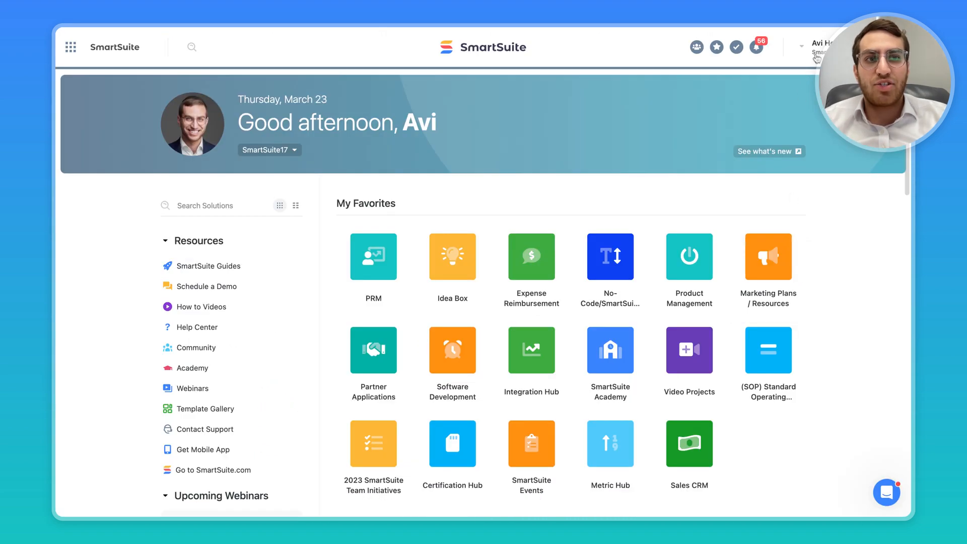
pyautogui.click(802, 47)
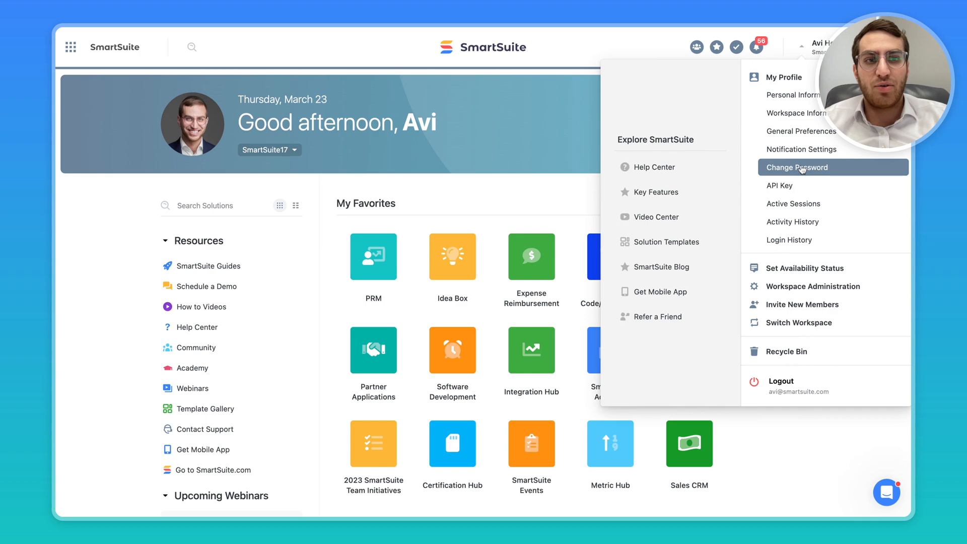
pyautogui.click(784, 77)
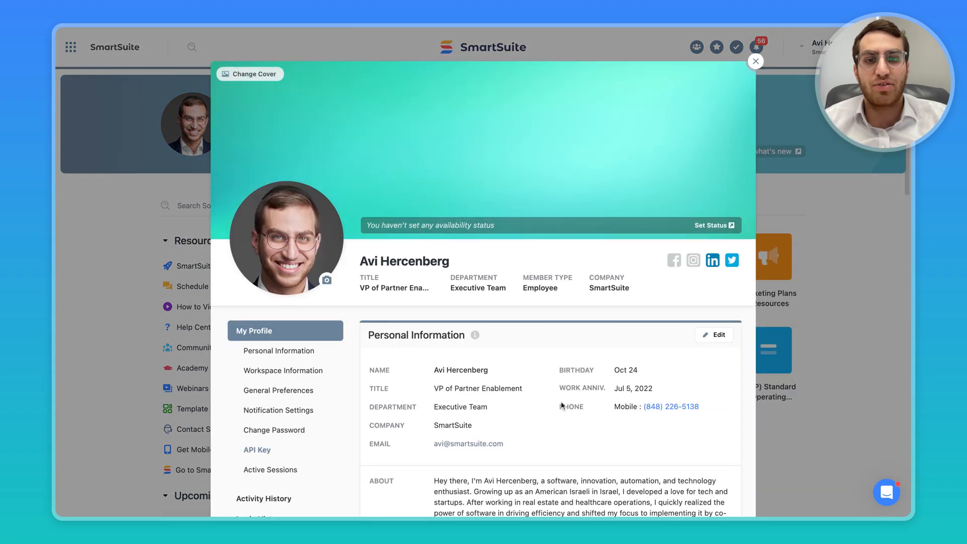
pyautogui.scroll(-3)
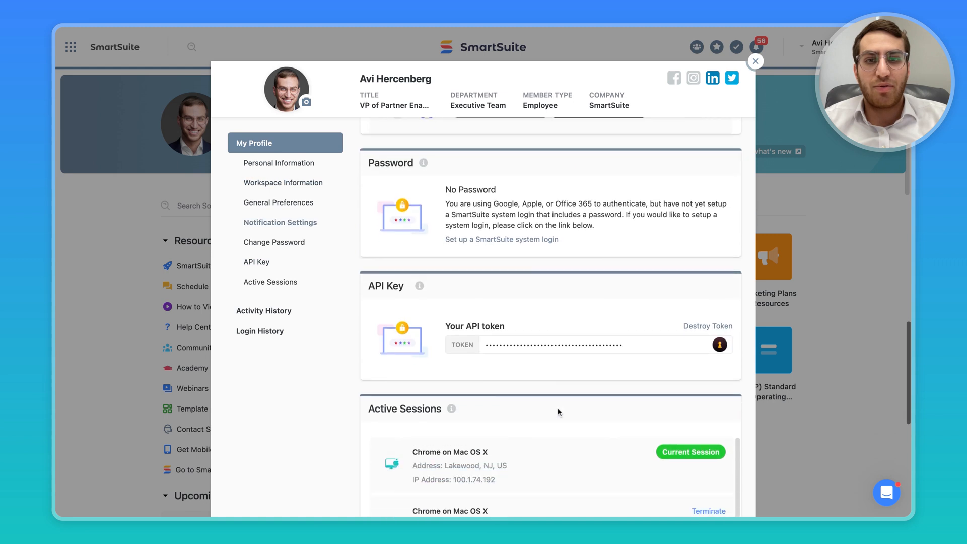
pyautogui.scroll(-3)
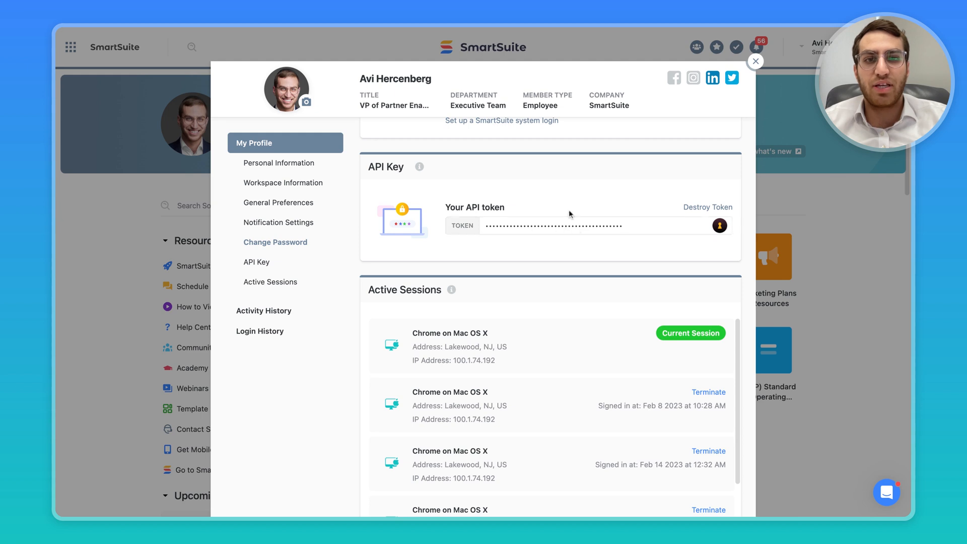
pyautogui.scroll(-3)
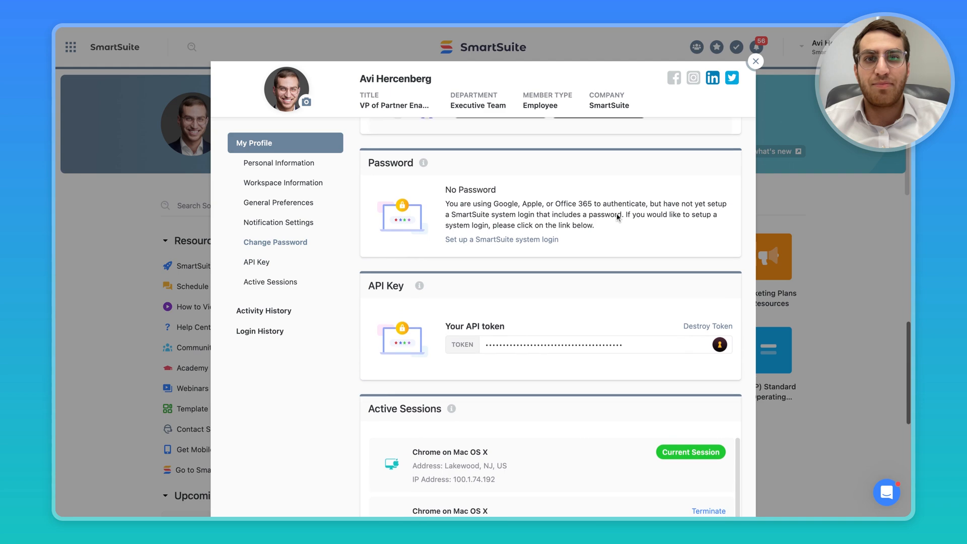
pyautogui.click(279, 162)
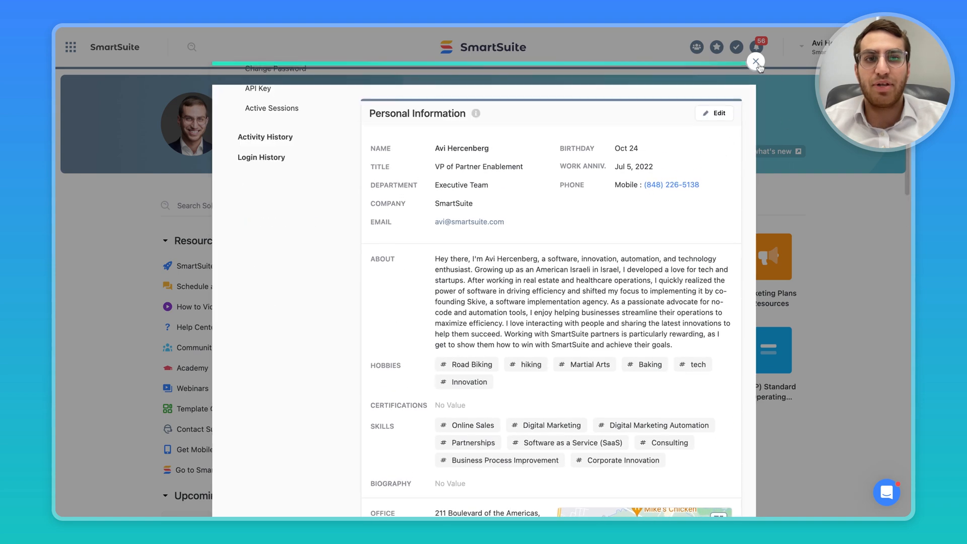
pyautogui.click(758, 63)
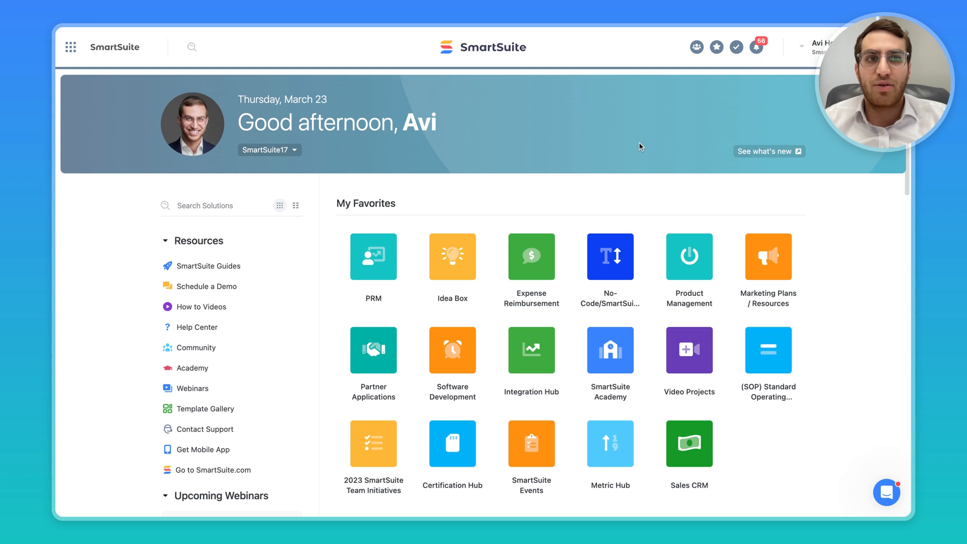